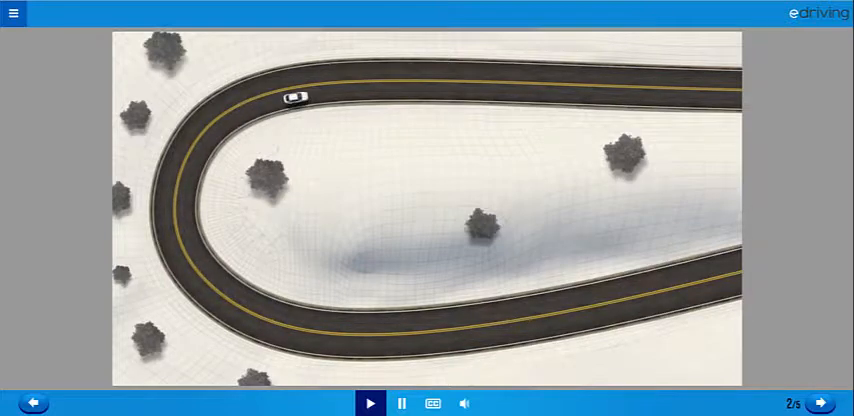
- Advance from the hairpin curve video to slide 3's cloverleaf pin-placement exercise
click(372, 403)
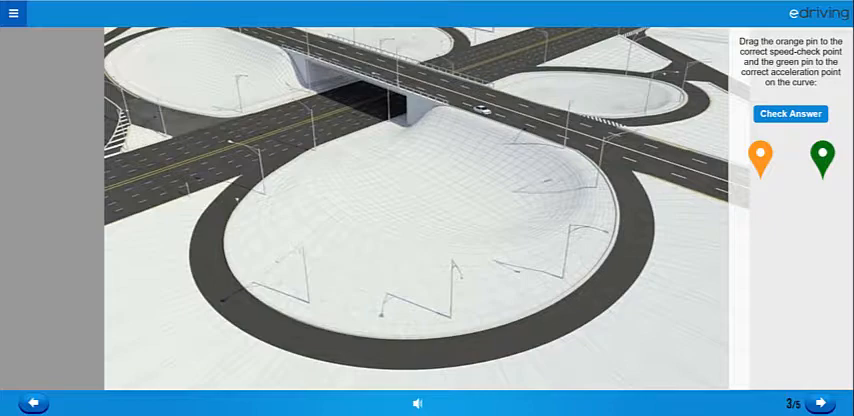
- Pin speed-check on the overpass and acceleration on the loop's left, check, and continue
drag(764, 158, 753, 160)
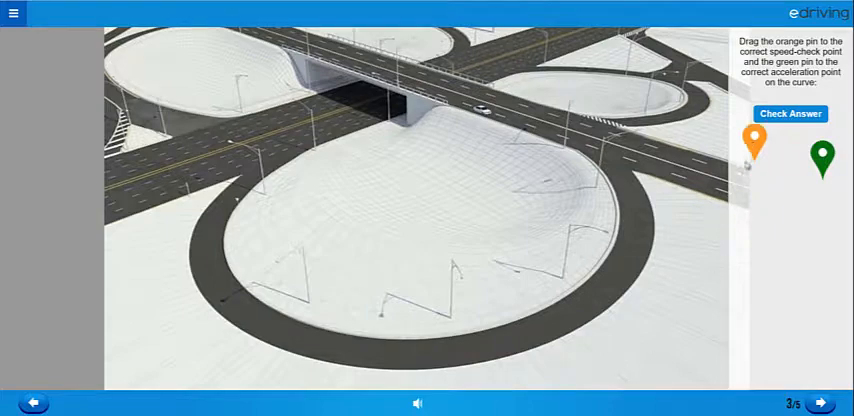
drag(753, 140, 572, 120)
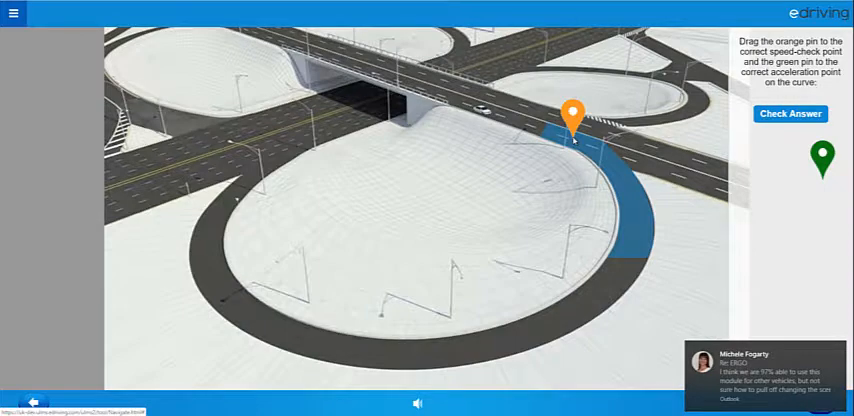
drag(573, 115, 525, 105)
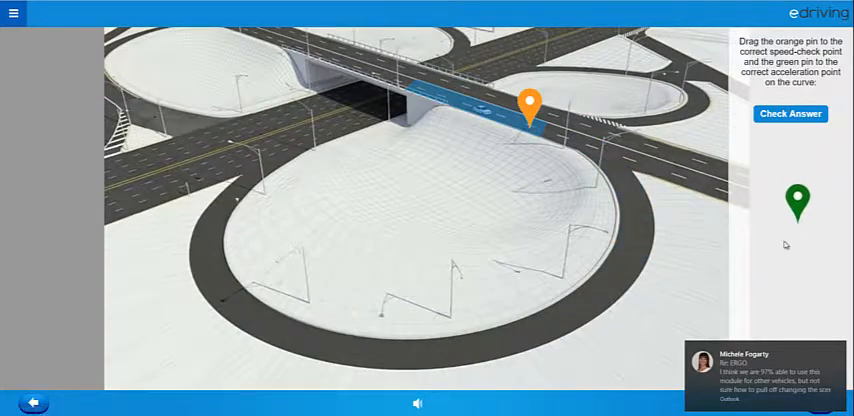
drag(797, 200, 235, 255)
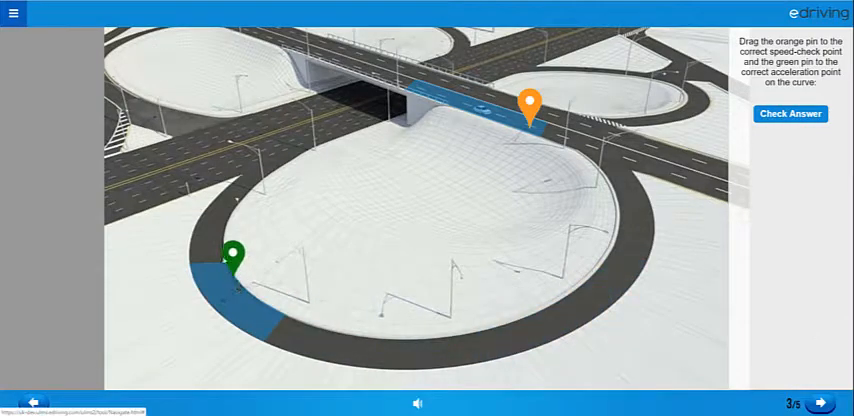
drag(233, 255, 214, 213)
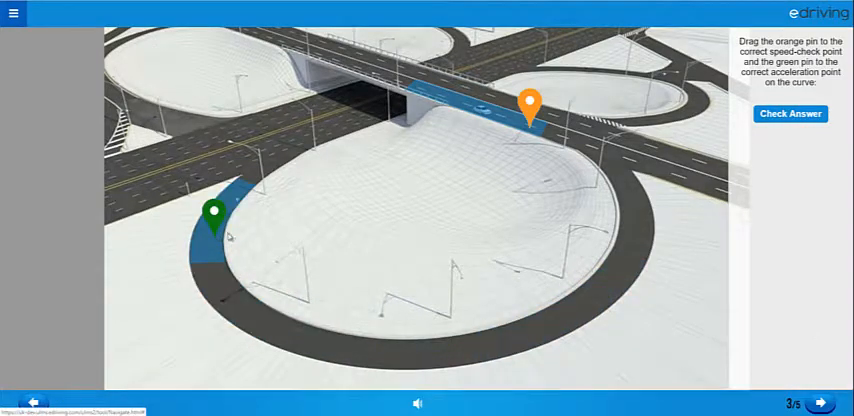
click(789, 113)
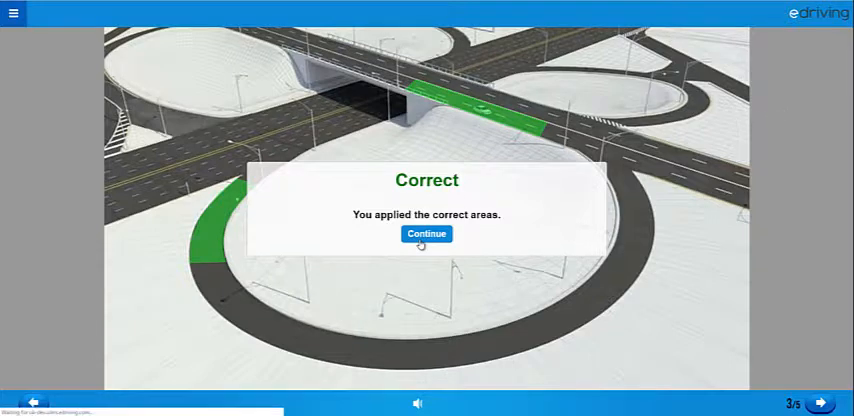
click(426, 234)
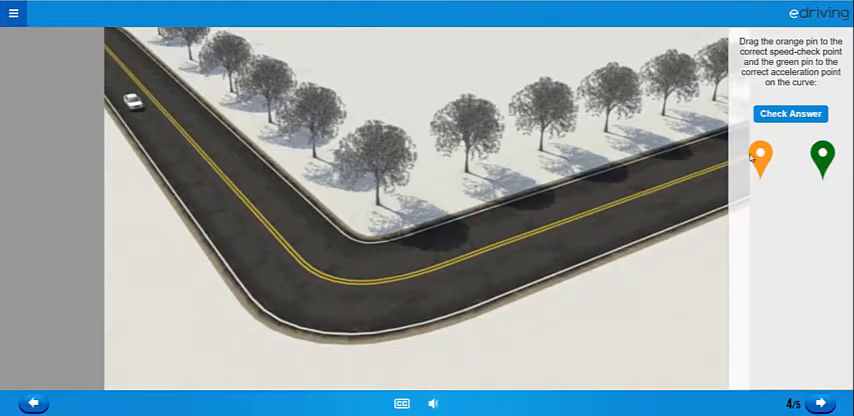
- Place the orange speed-check pin before the corner and the green acceleration pin at its apex
drag(767, 160, 330, 200)
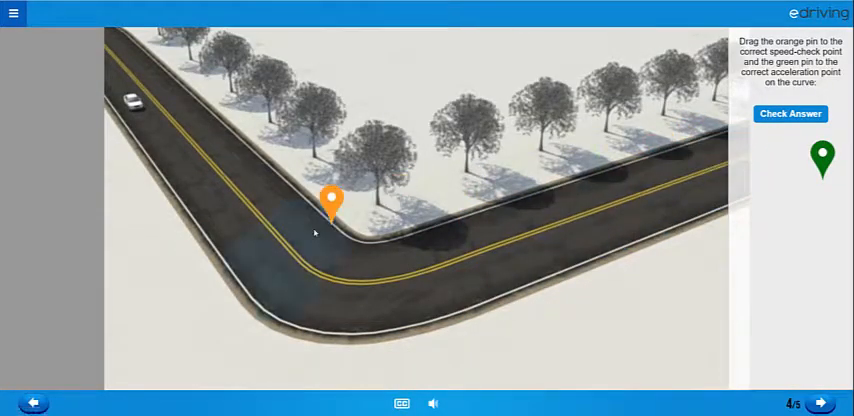
drag(330, 205, 245, 170)
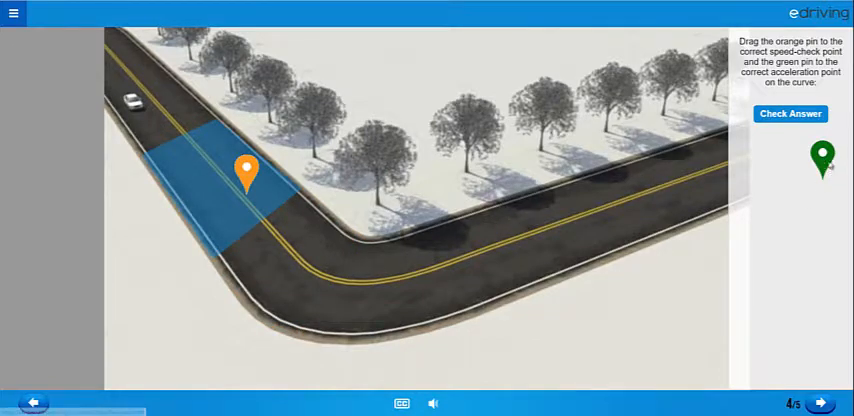
drag(823, 158, 627, 170)
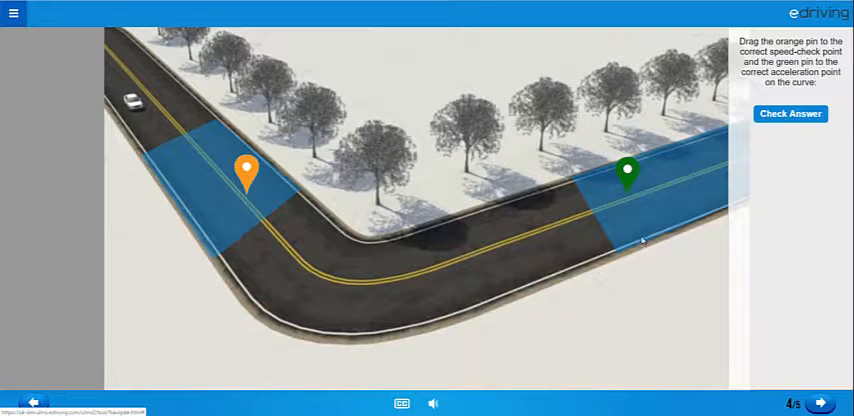
drag(627, 170, 399, 246)
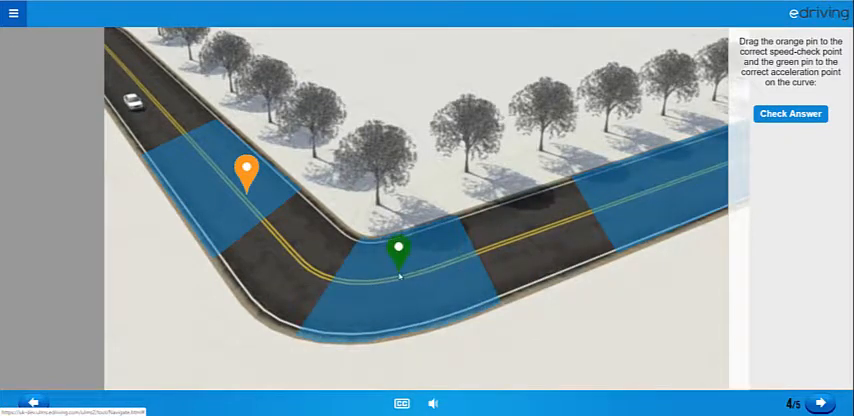
- Submit the corner answer, continue past the Incorrect result, and play slide 5's video
click(790, 113)
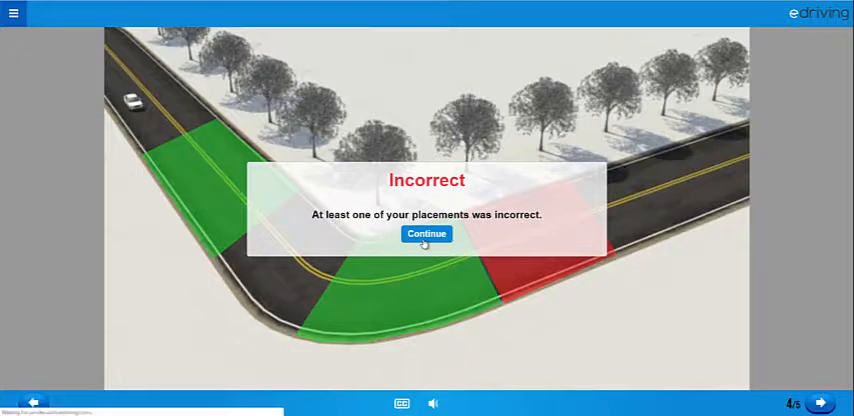
click(426, 233)
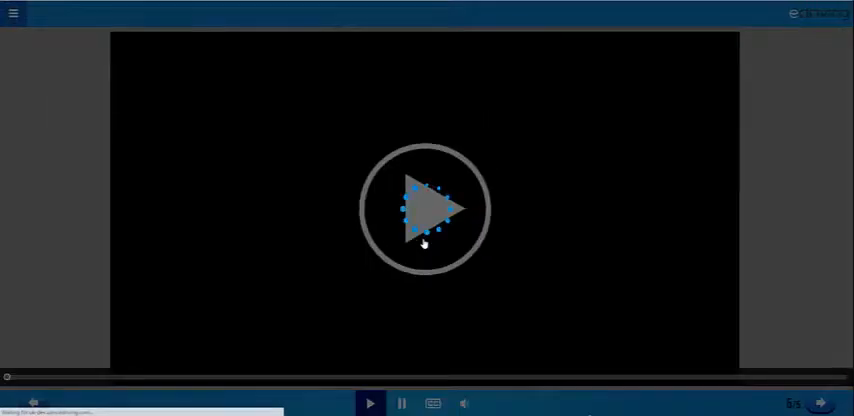
click(424, 210)
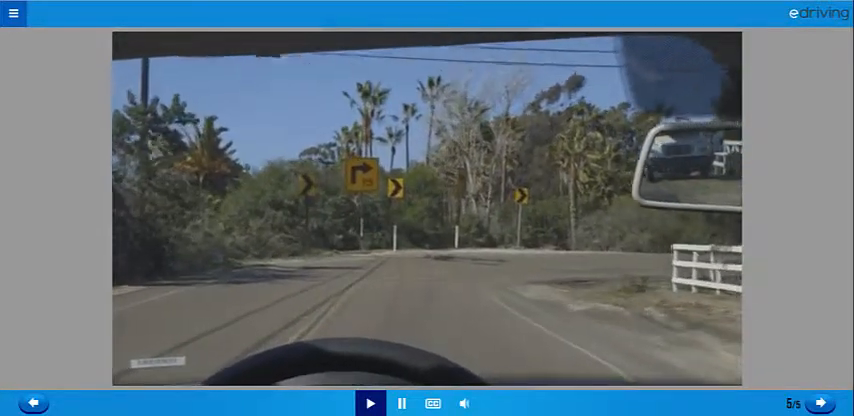